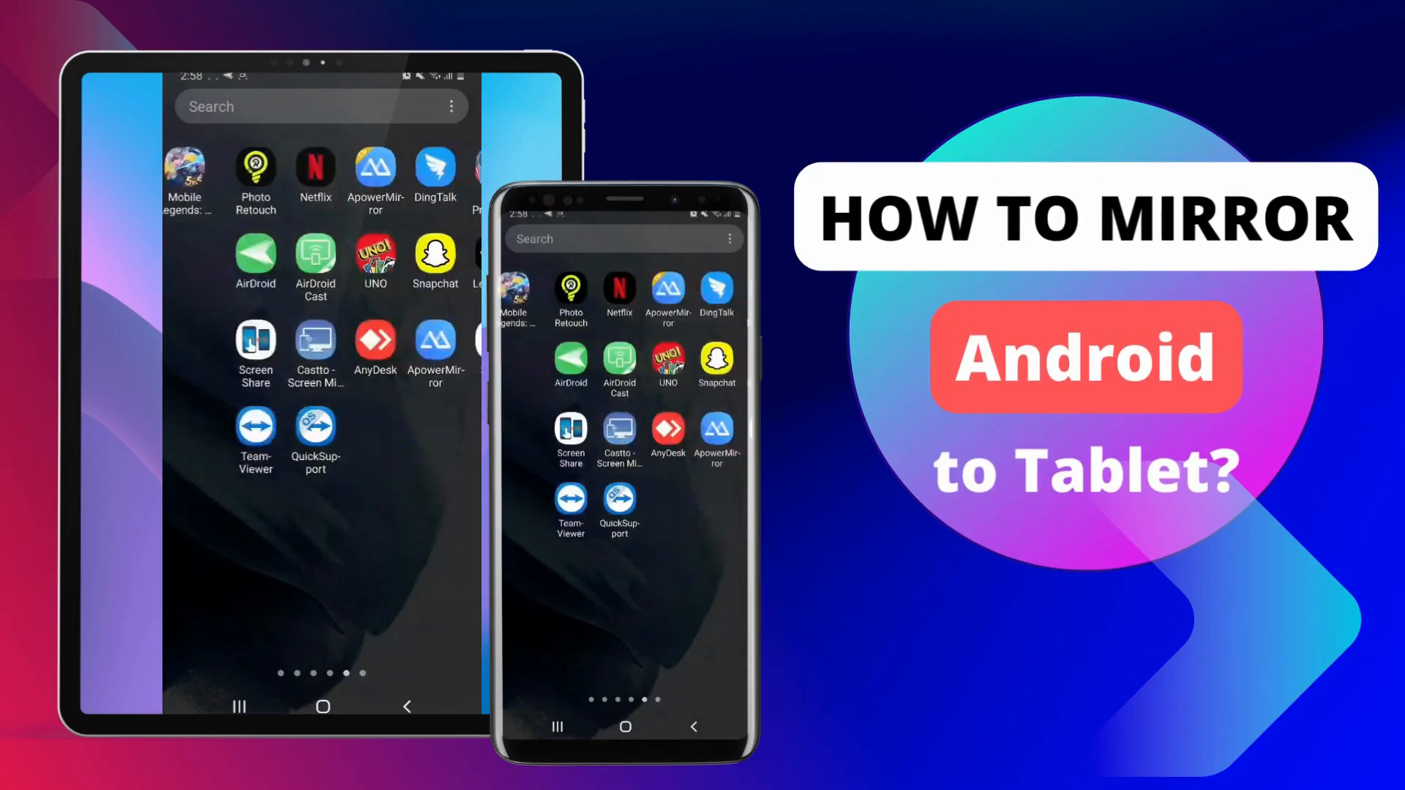
- Find ApowerMirror in the Play Store and launch the already-installed app
scroll(left, 3)
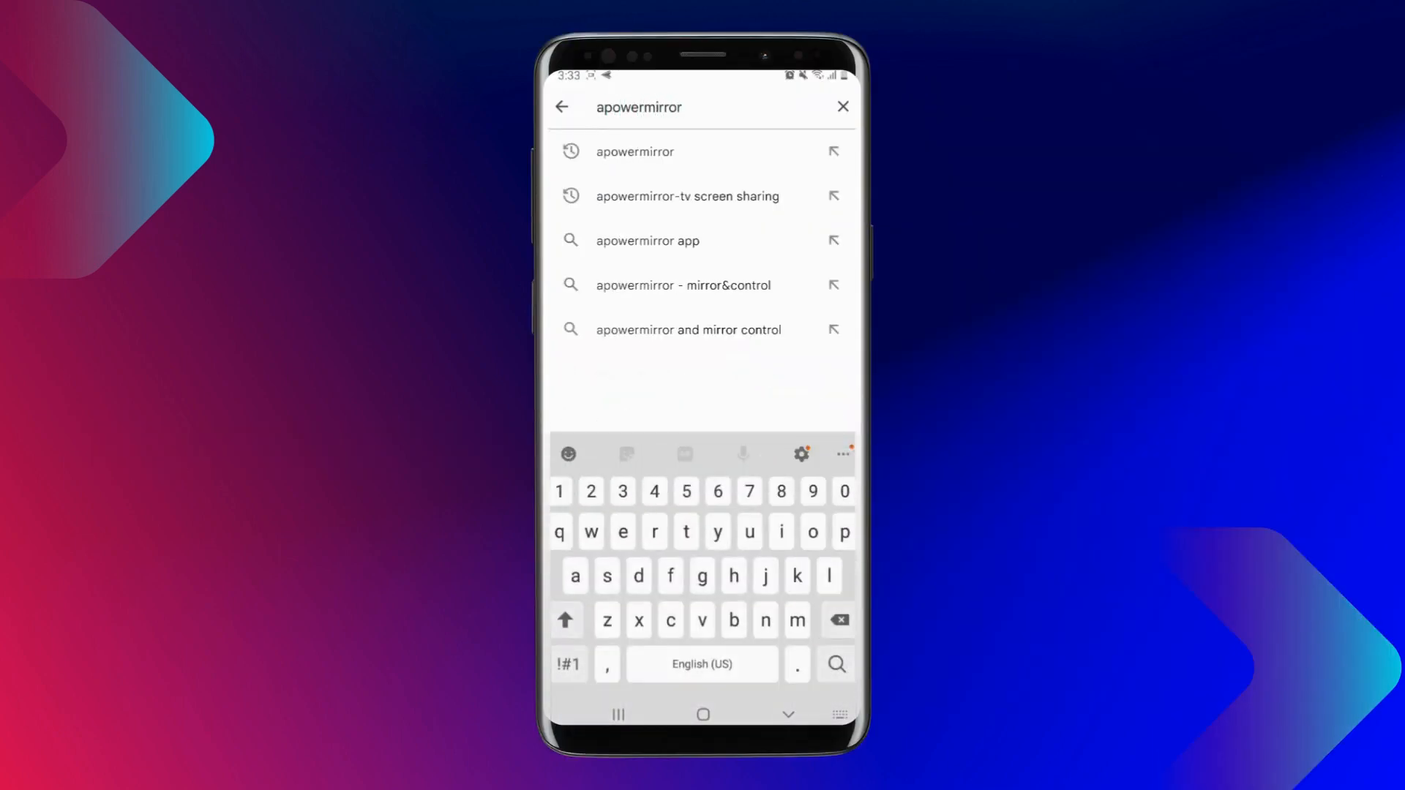
click(635, 151)
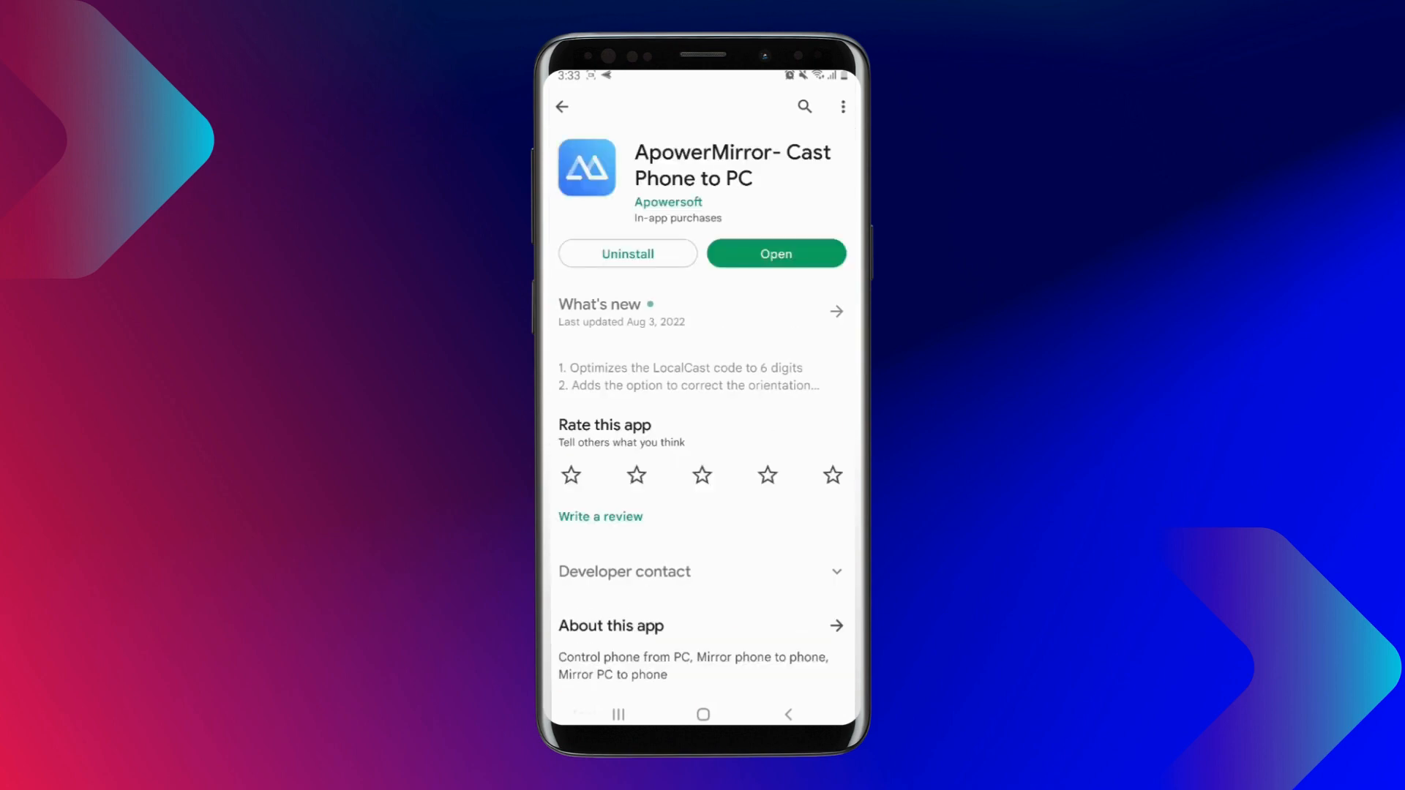
click(775, 253)
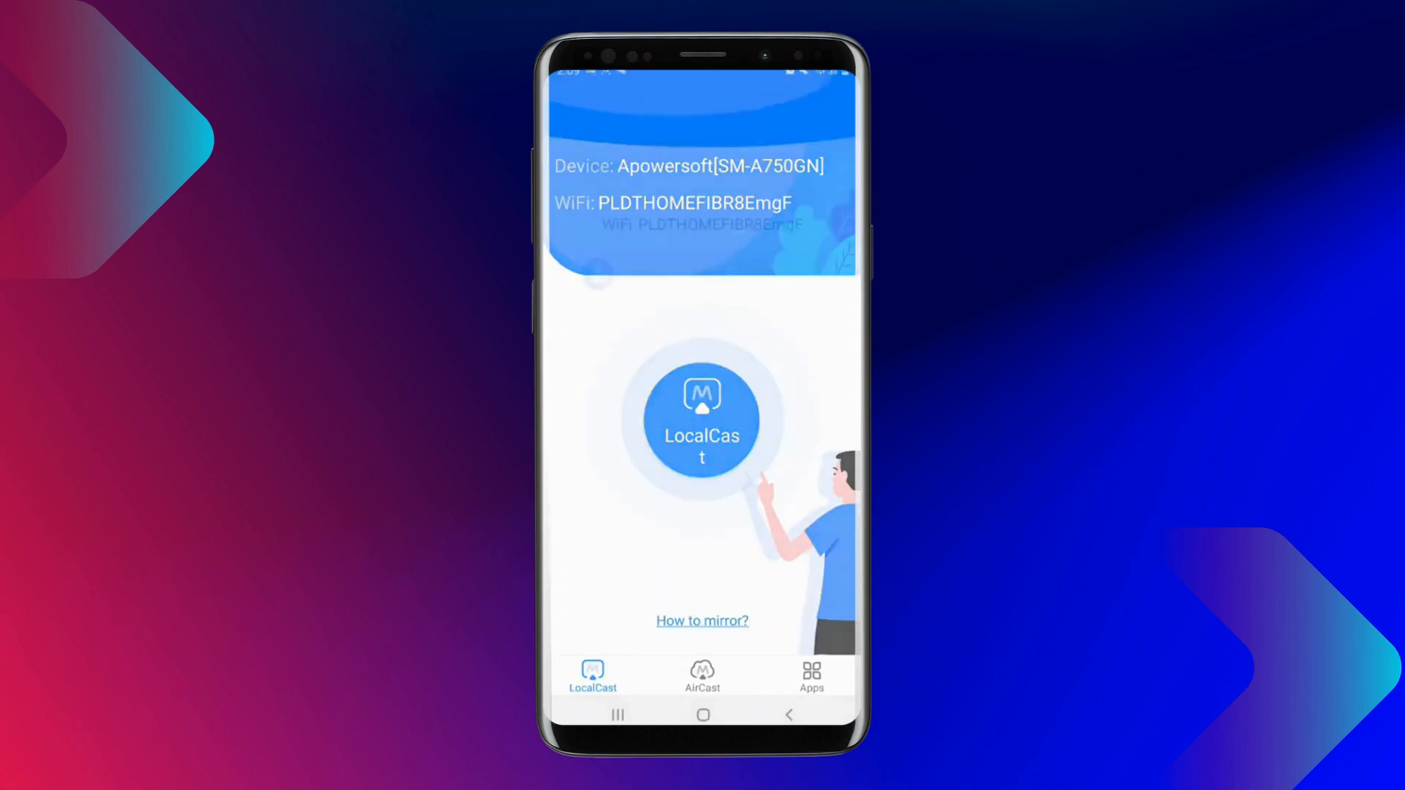
- Scan via LocalCast and select the detected Apowersoft[SM-A125F] device to see its Cast options
click(701, 417)
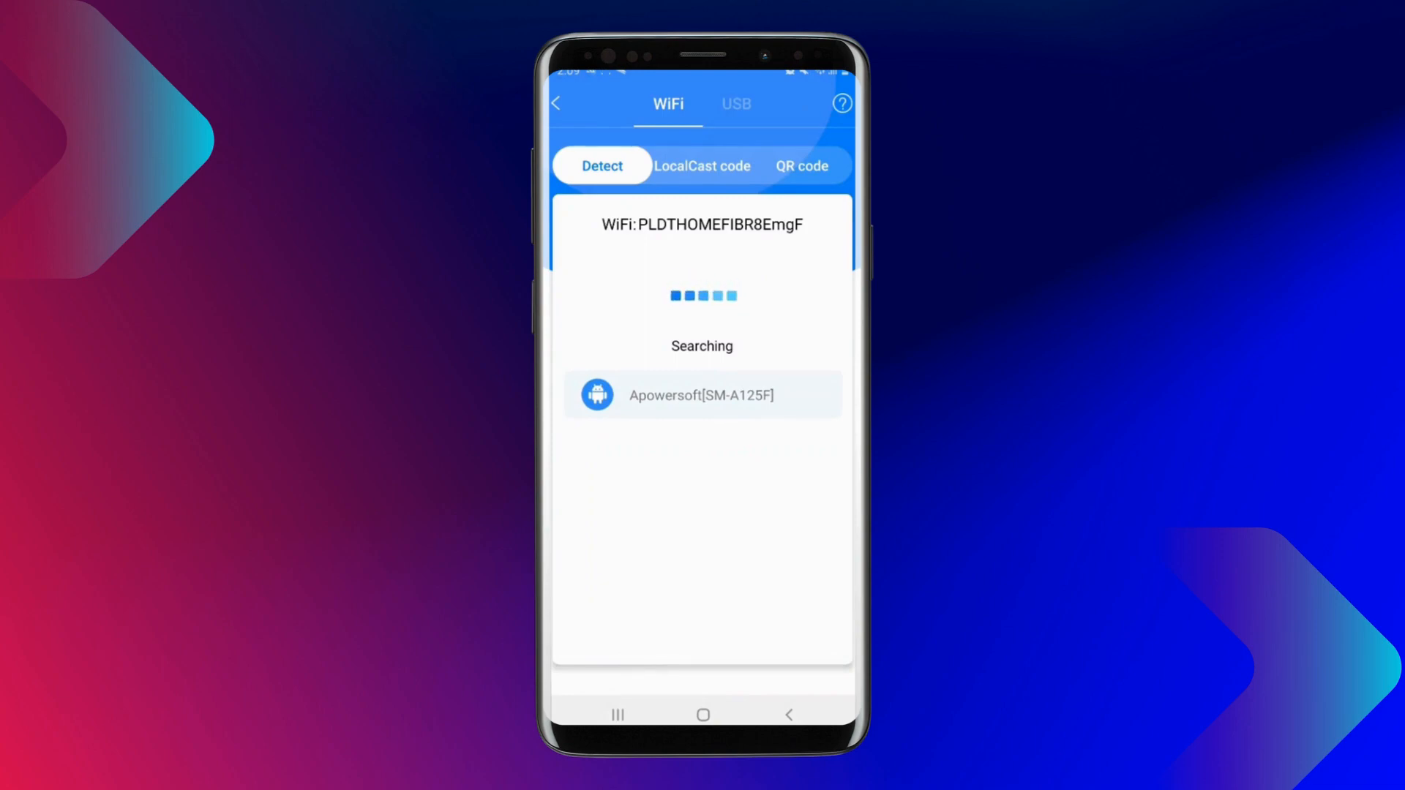
click(701, 395)
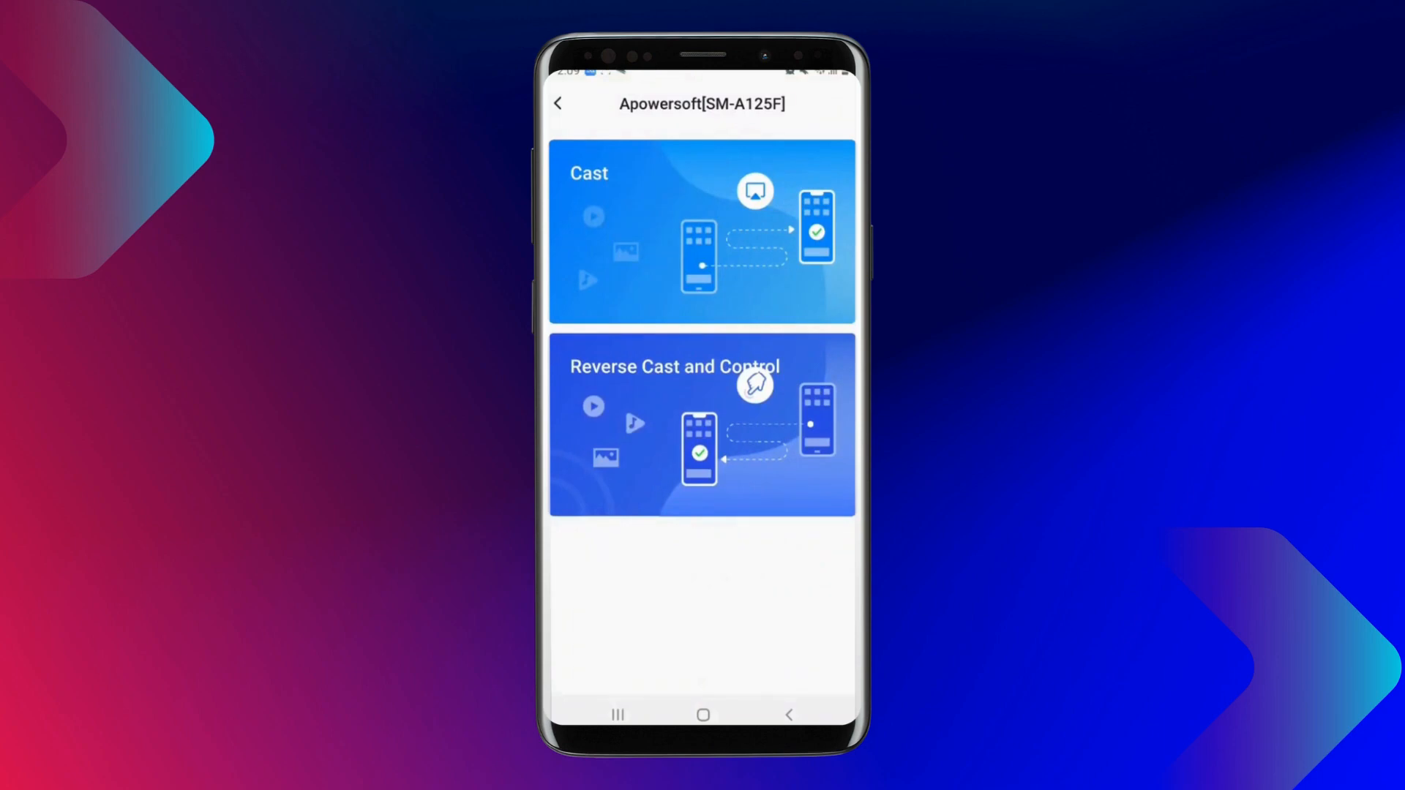
click(701, 233)
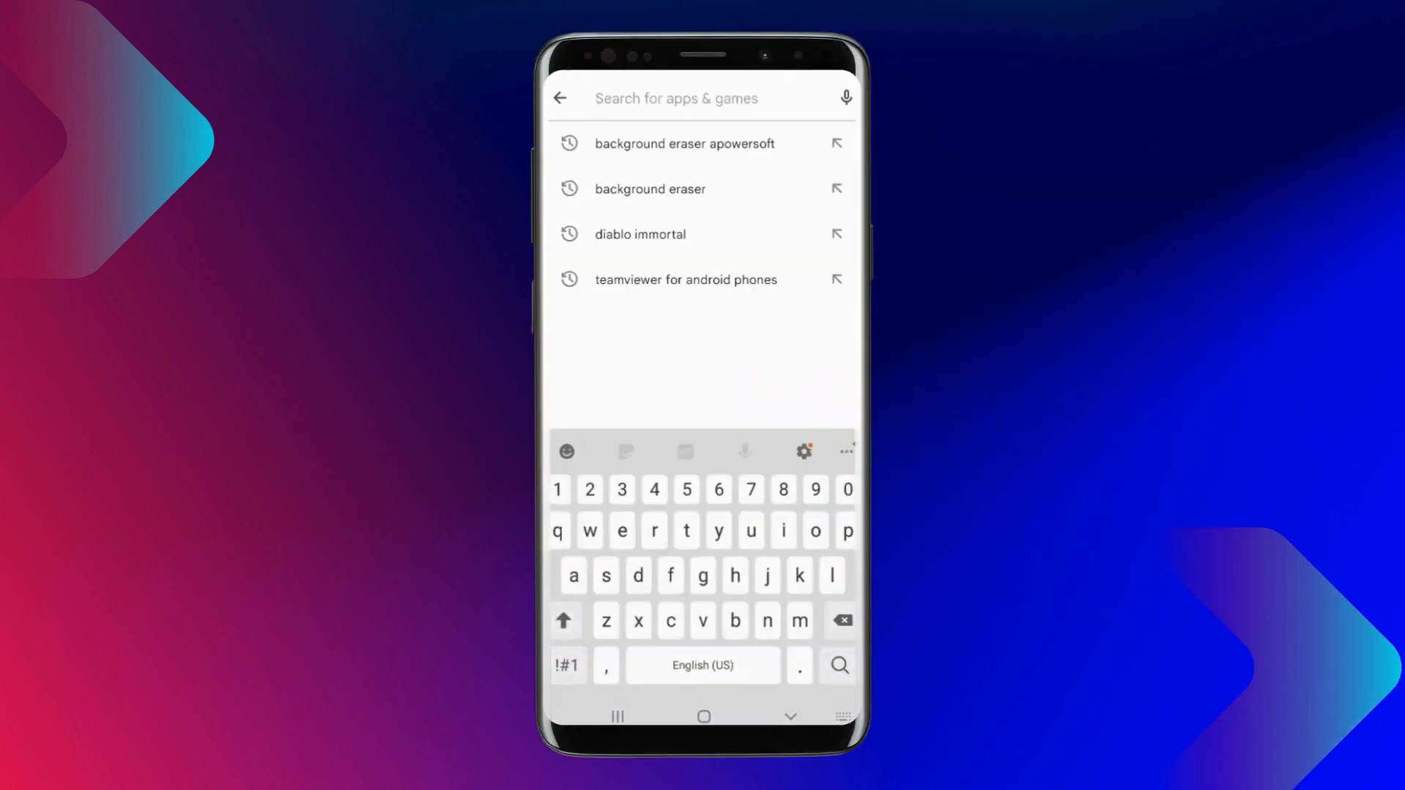
- Search the Play Store for 'teamvi' to find the TeamViewer app
text(teamvi)
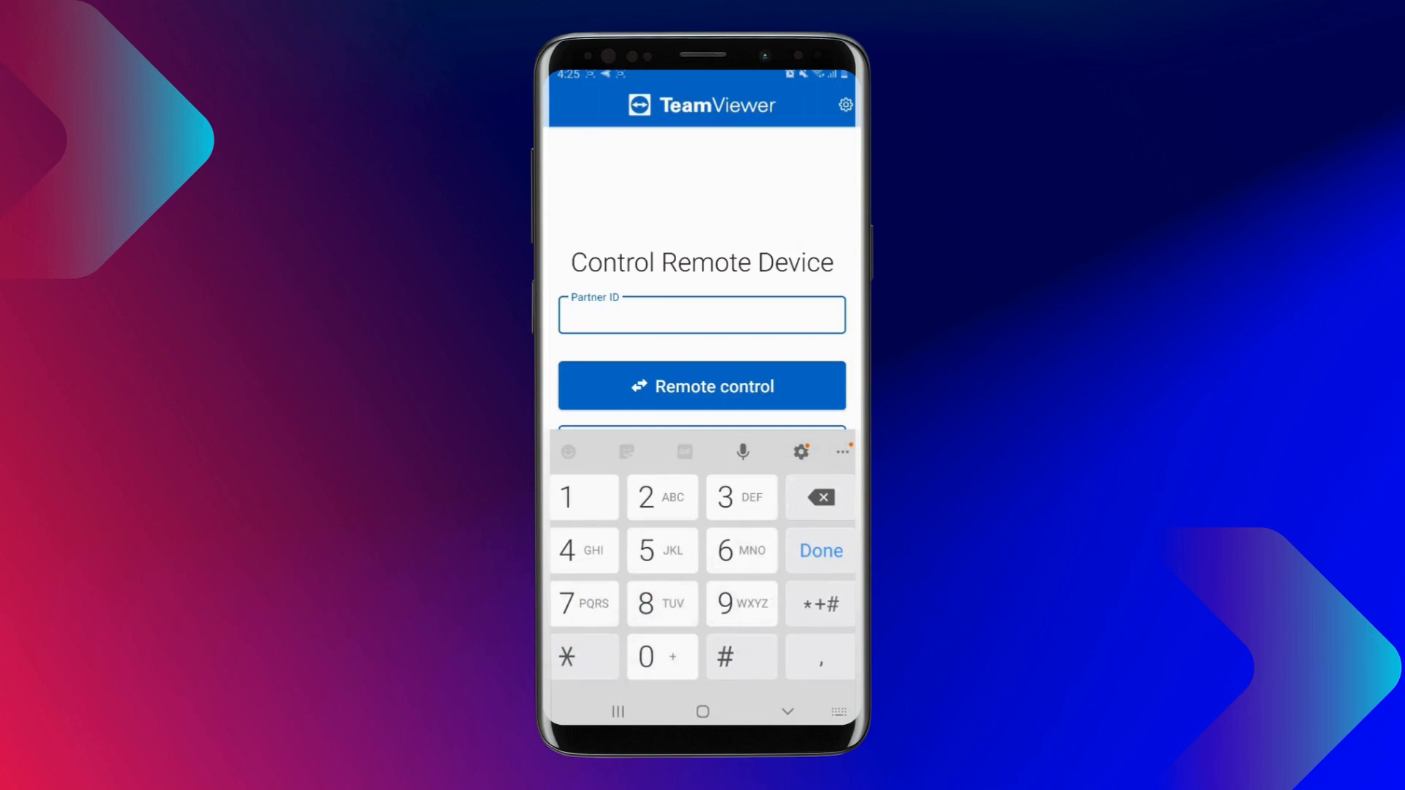
text(104409)
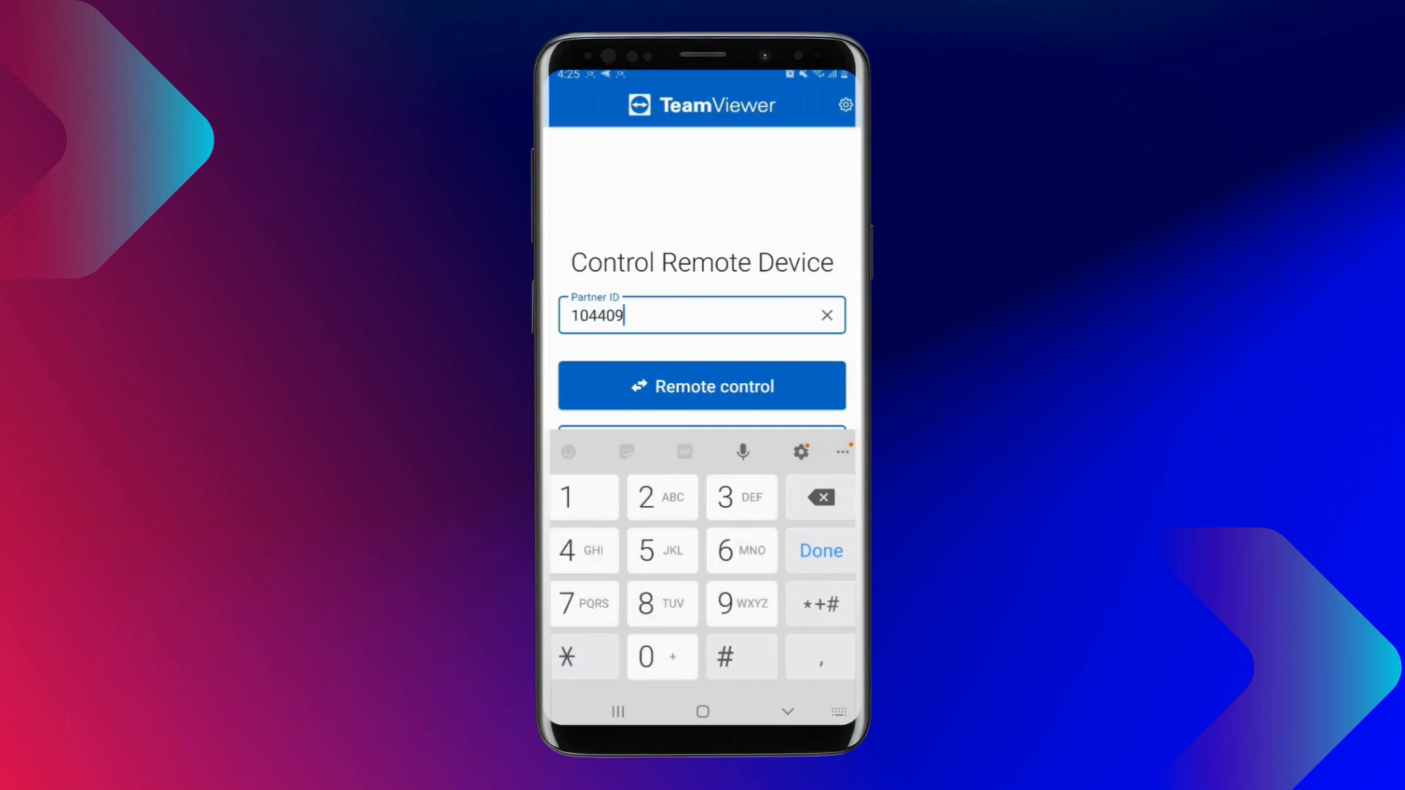
text(1858)
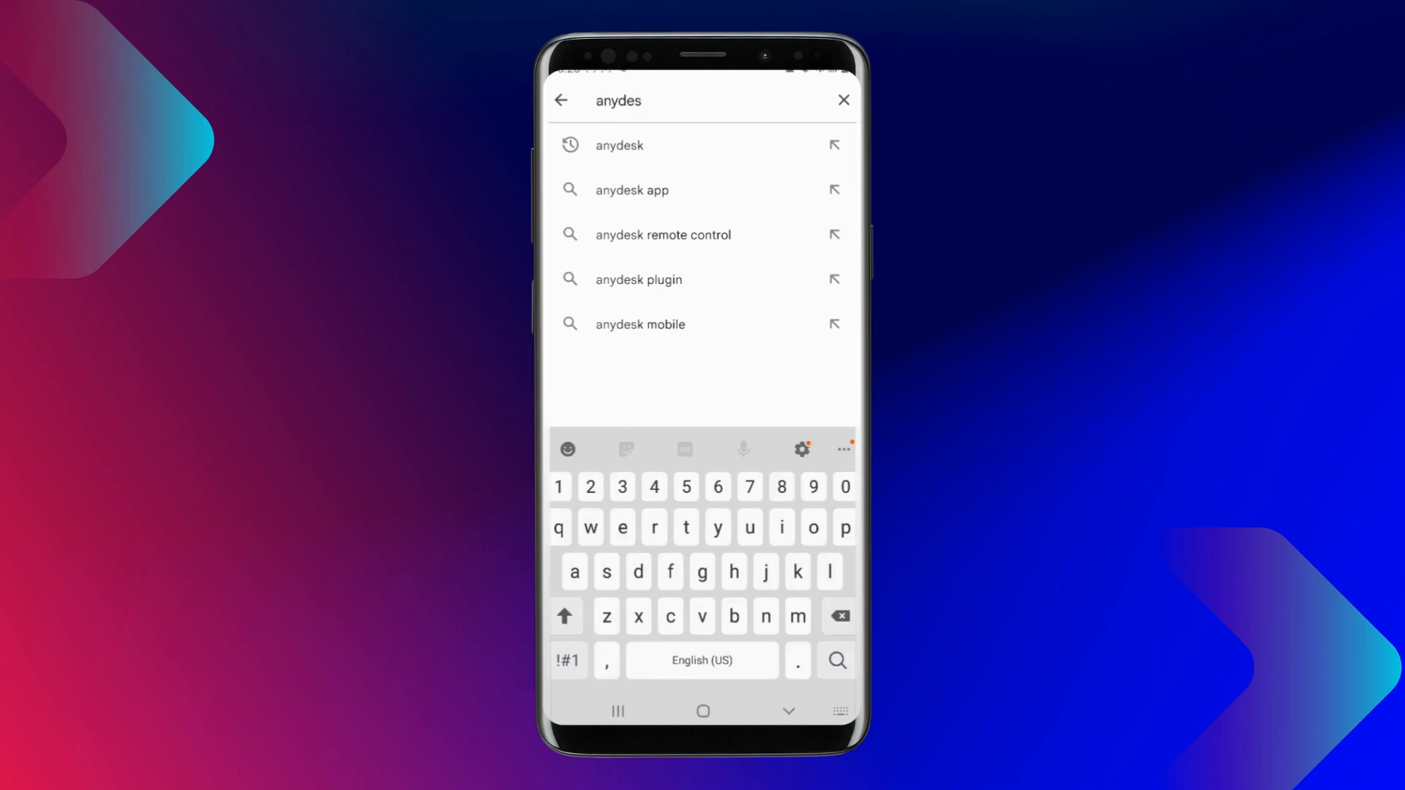
click(620, 145)
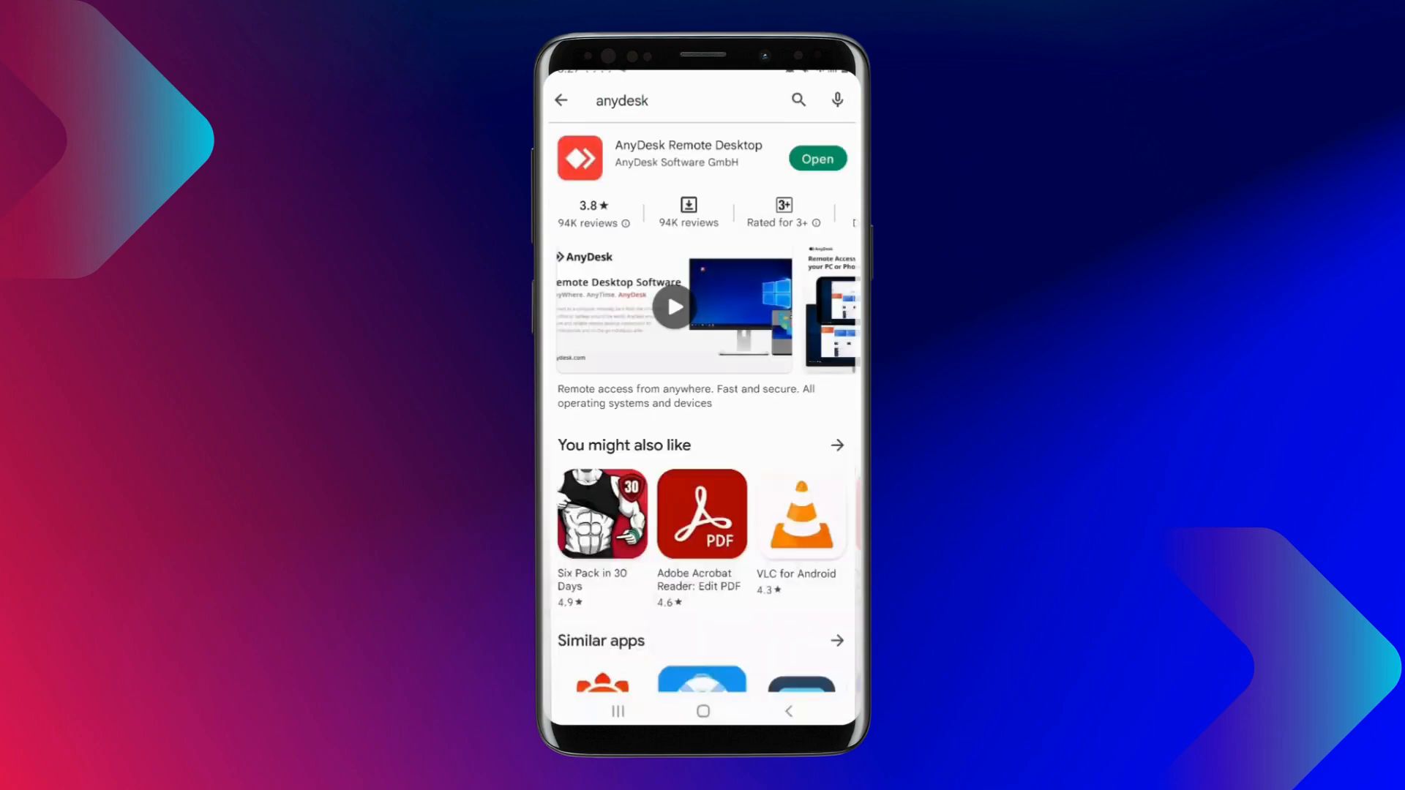
click(816, 158)
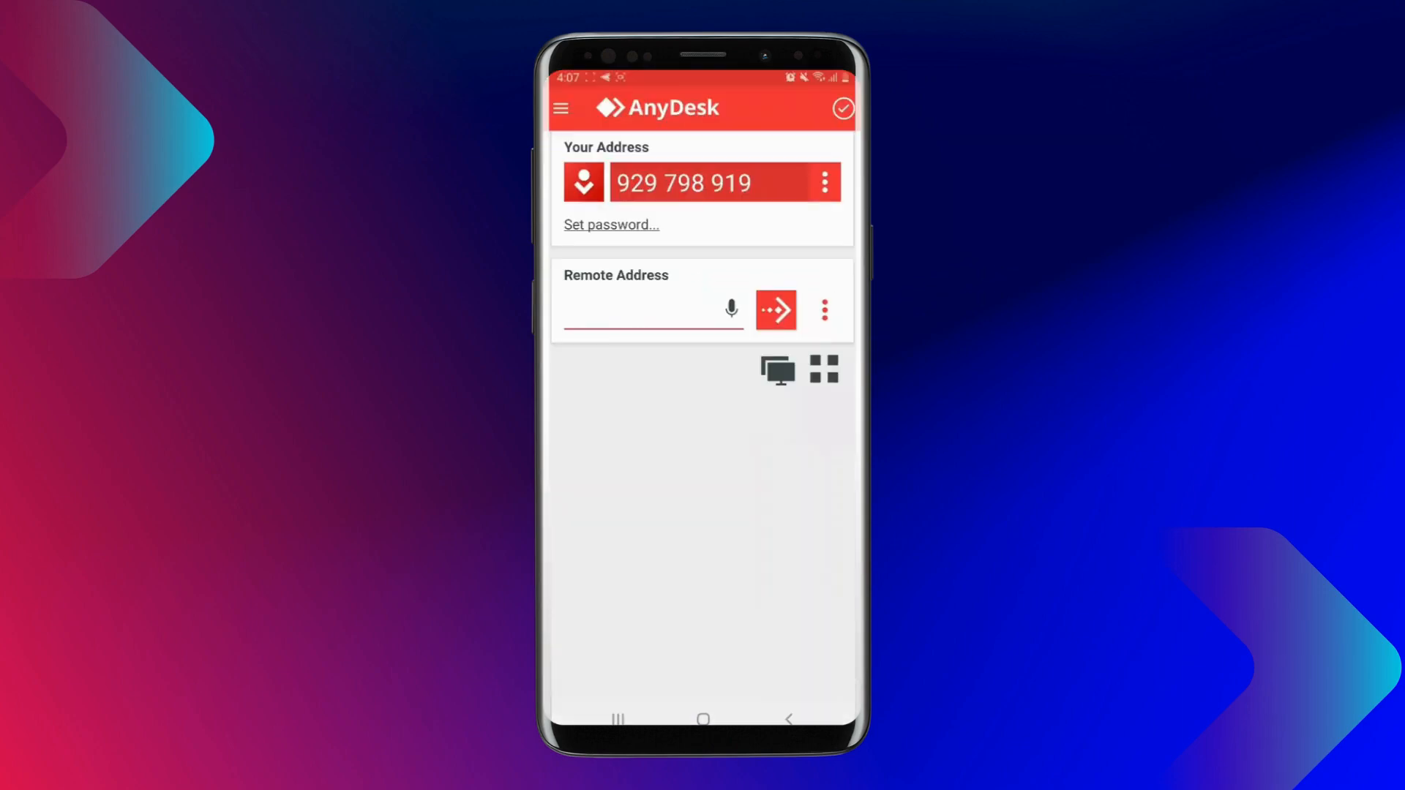
click(645, 318)
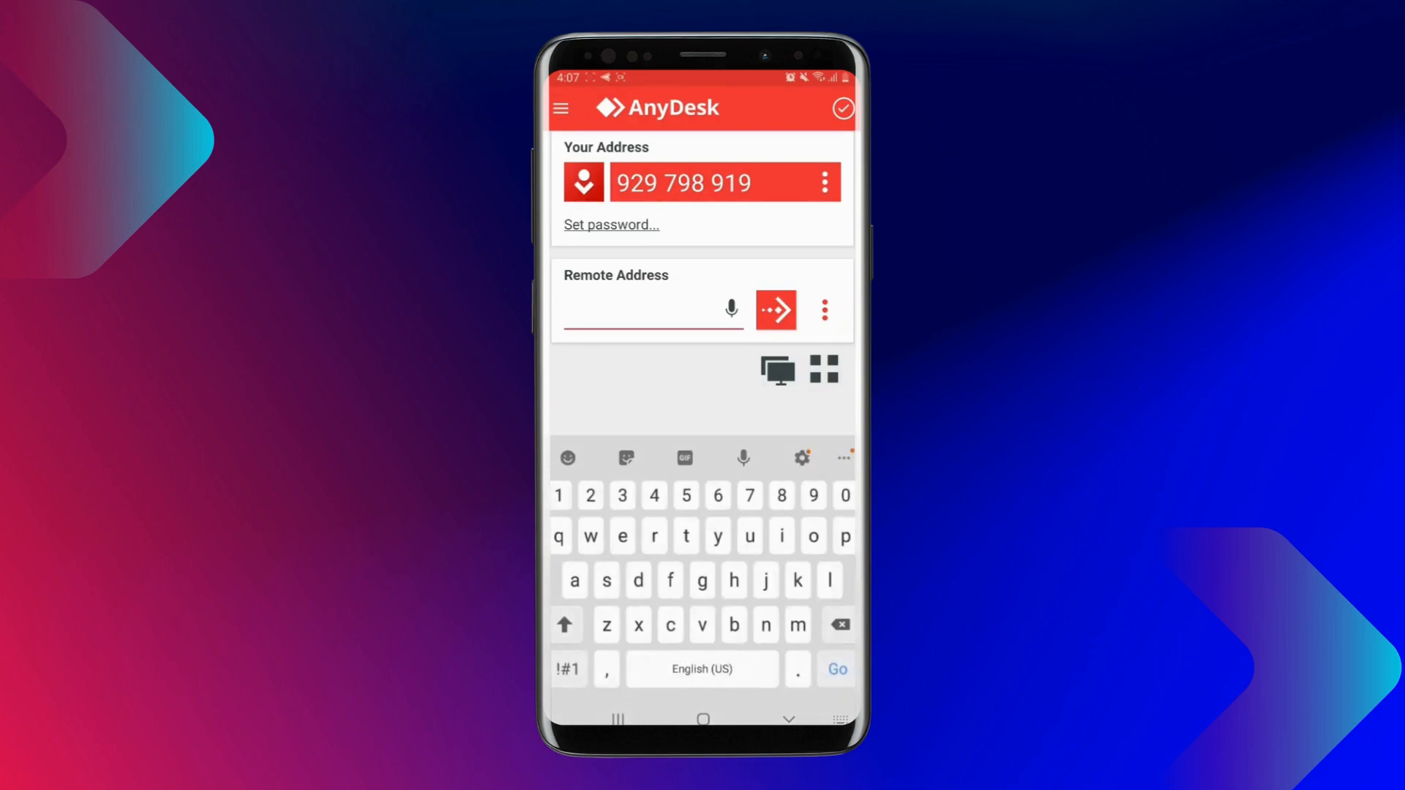
text(890892)
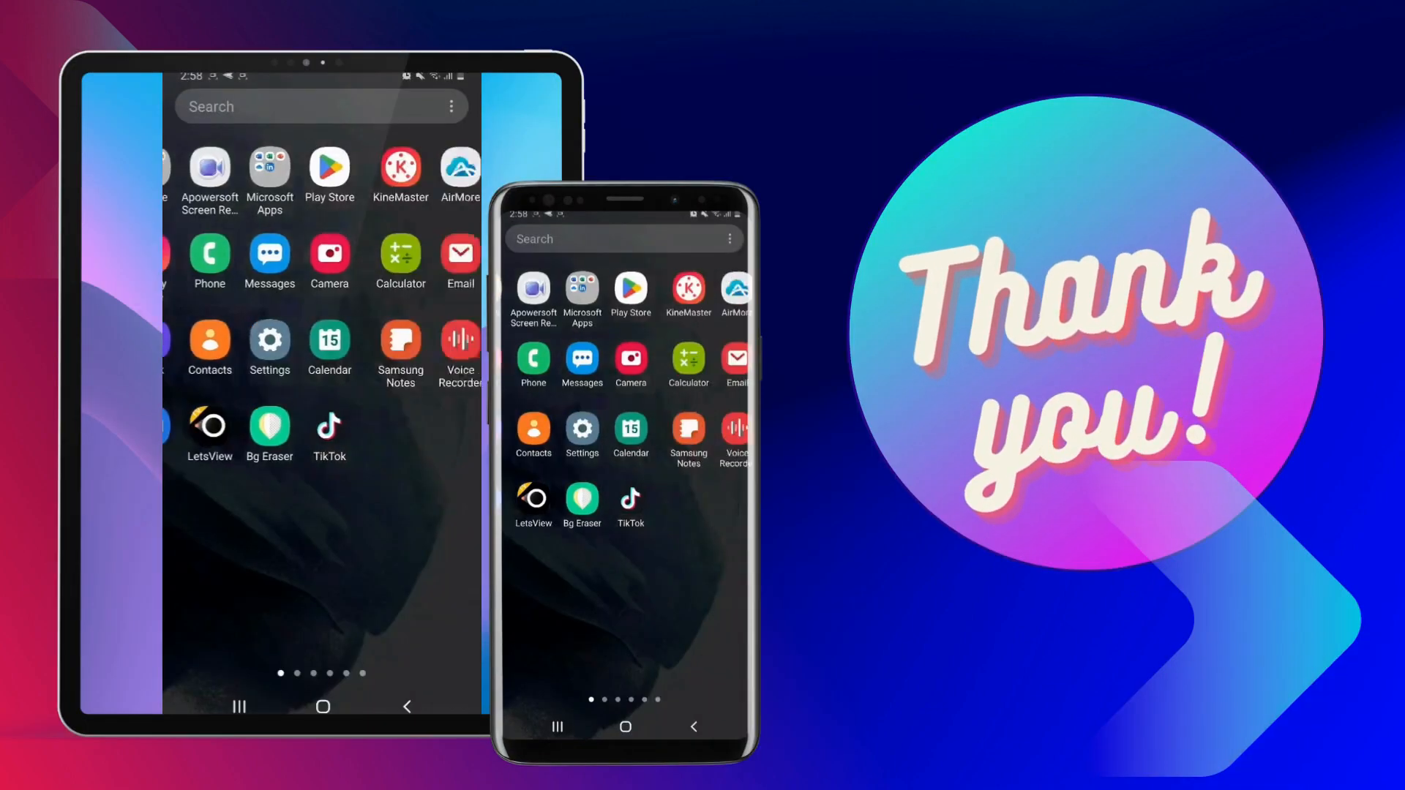
scroll(left, 3)
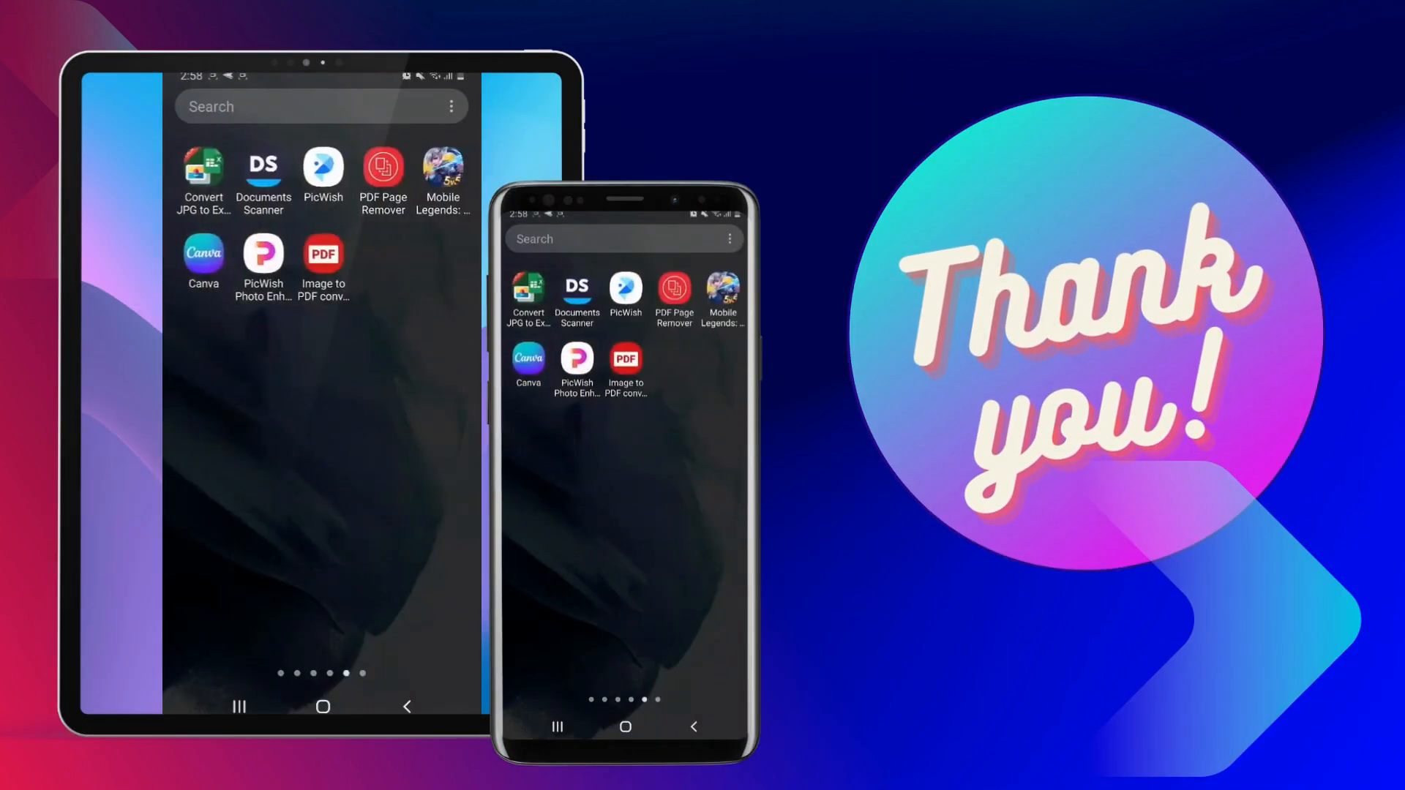